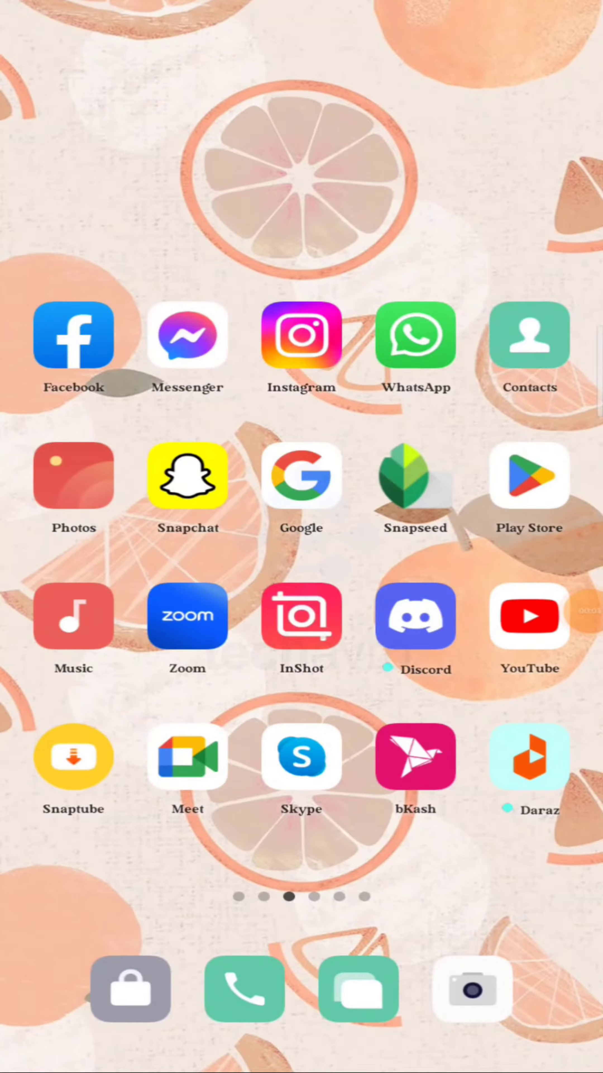
# Launch Zoom from the home screen to reach its empty Meetings page.
pyautogui.click(190, 617)
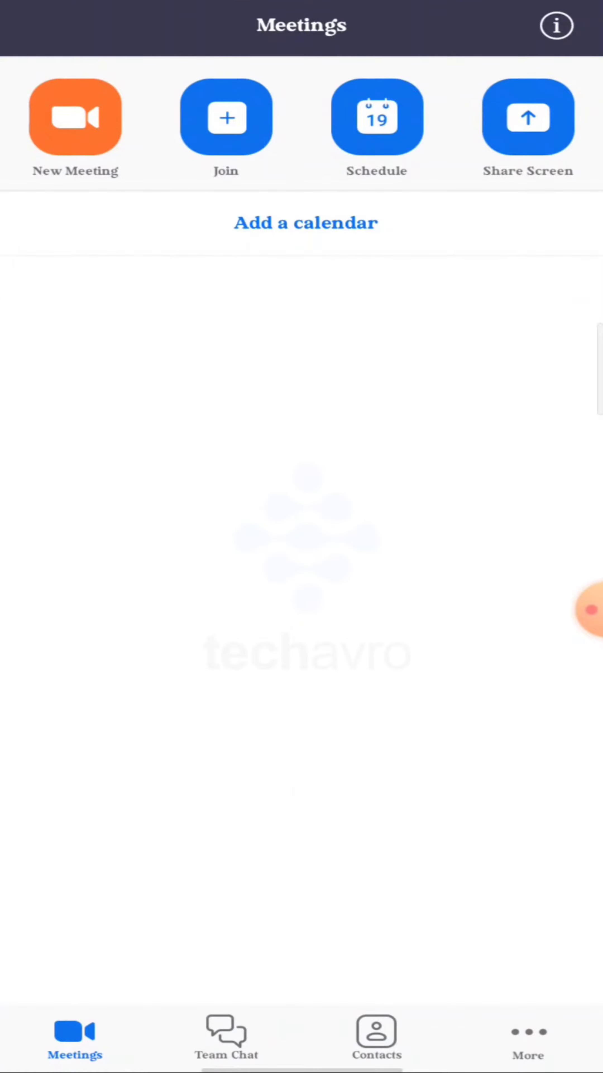
# Start a new instant meeting as host and select my own participant entry for its actions.
pyautogui.click(74, 120)
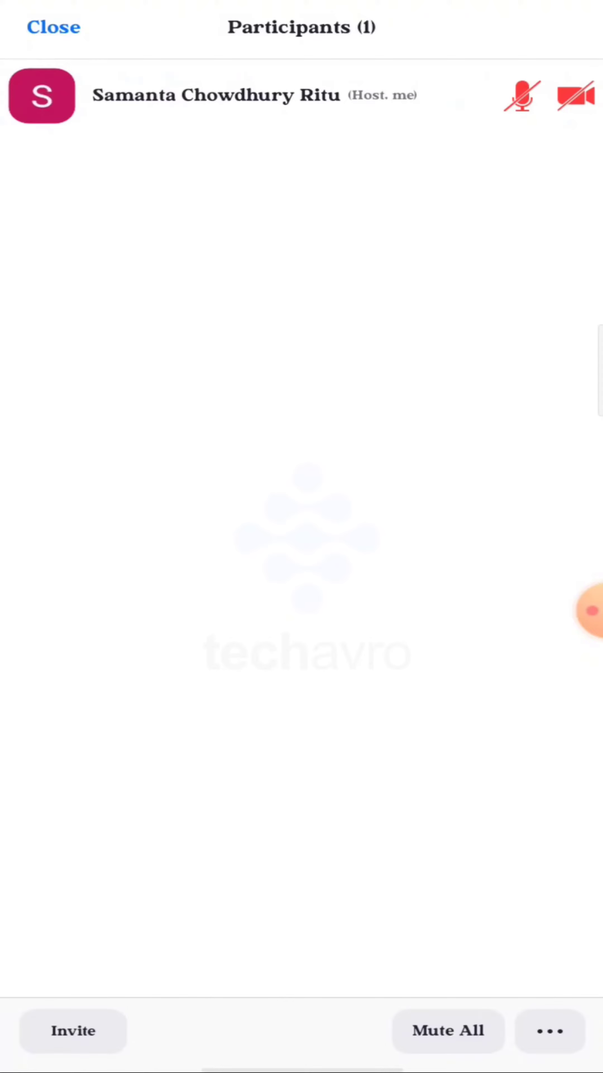
pyautogui.click(199, 96)
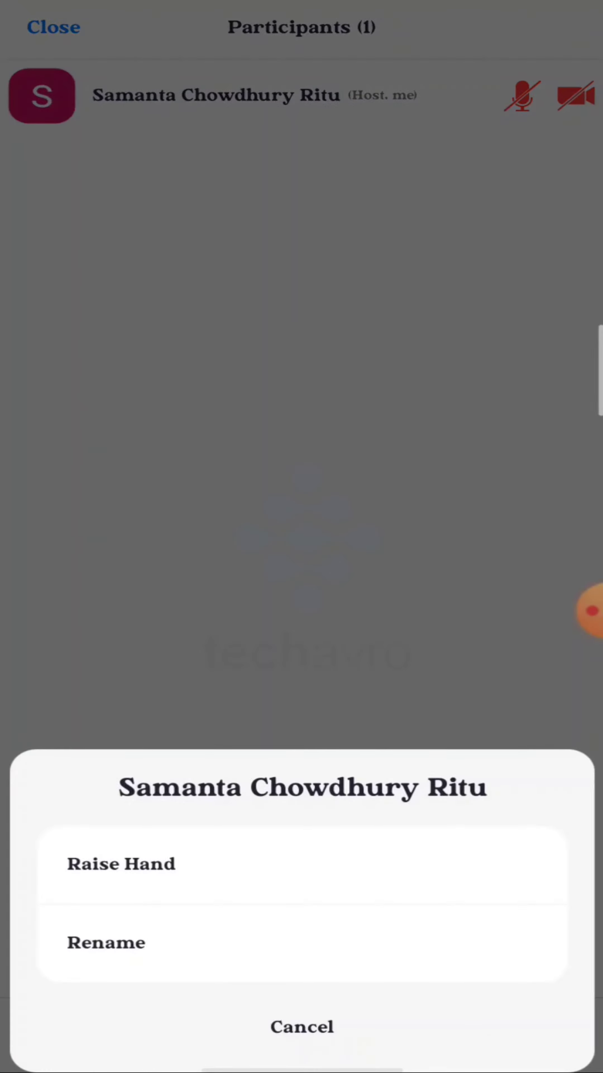
# Choose Rename and ready the empty name field for a capitalised first letter.
pyautogui.click(105, 942)
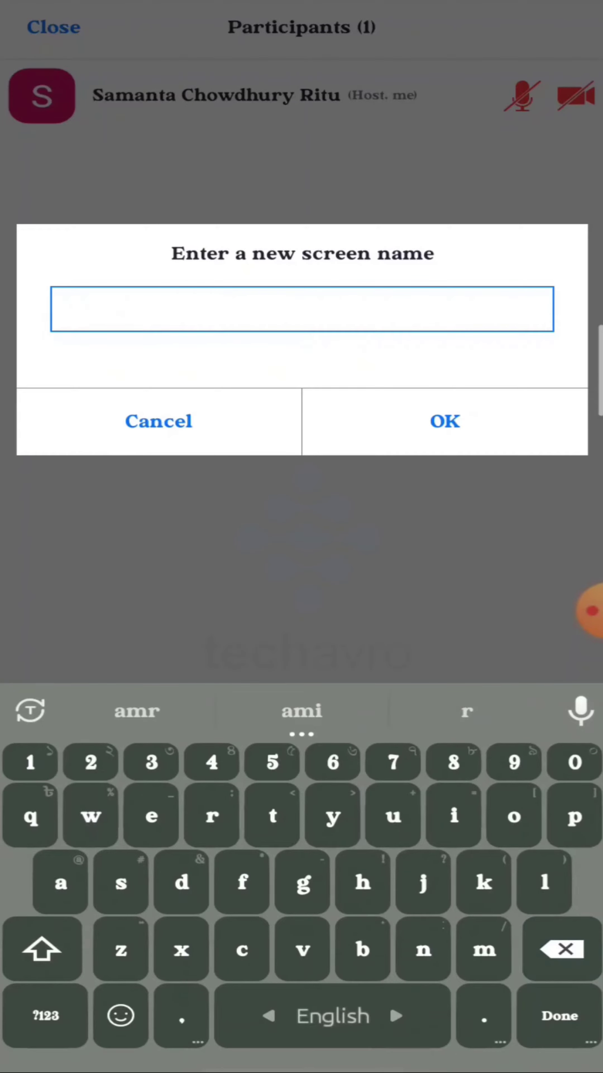
pyautogui.click(42, 951)
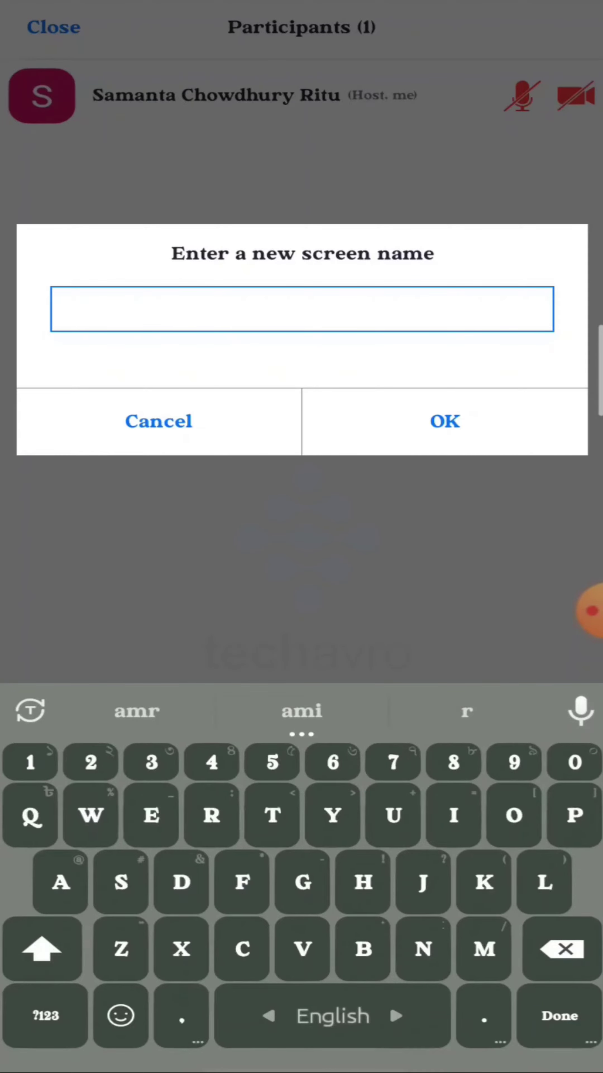